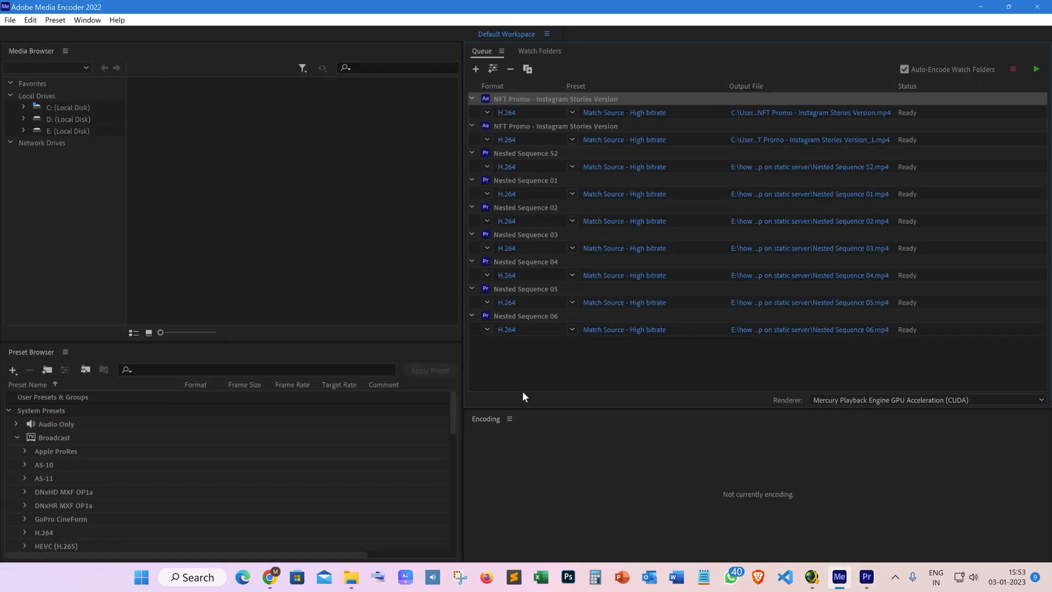
# - Review the queued nested sequence items and start encoding them to H.264
pyautogui.scroll(-3)
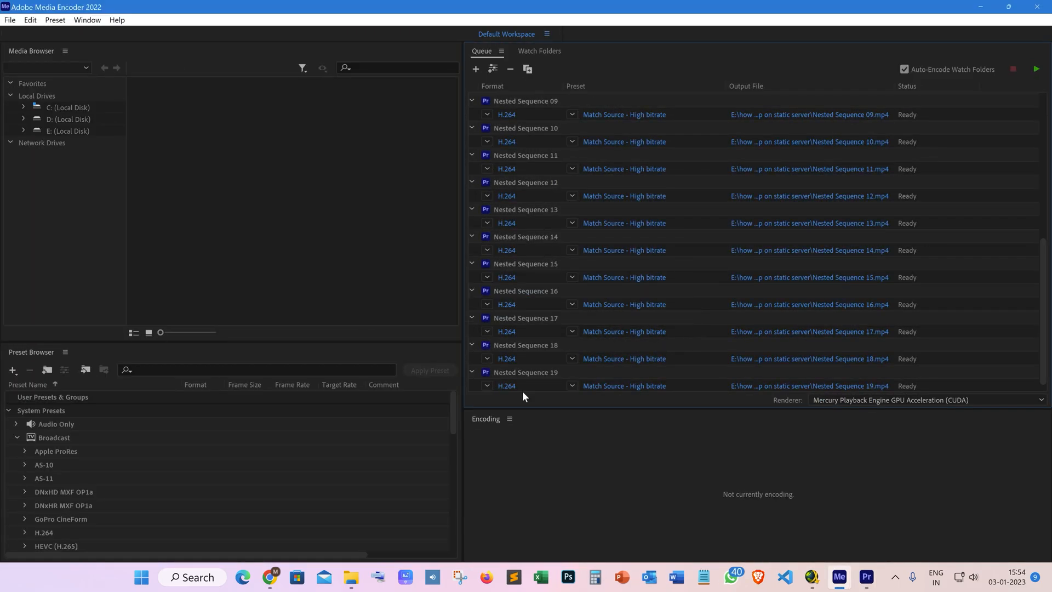
pyautogui.scroll(-3)
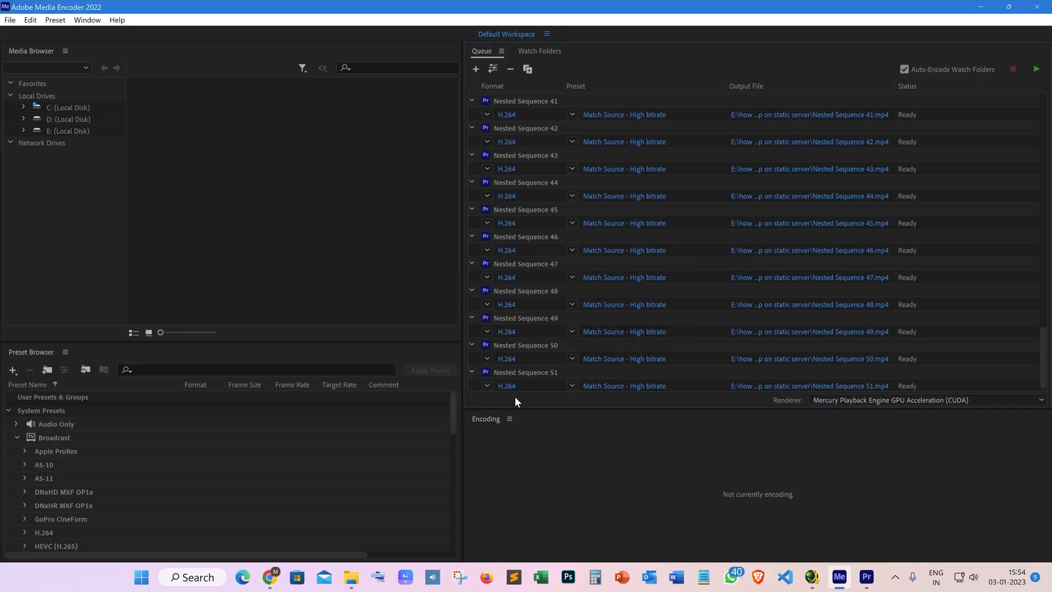
pyautogui.click(1035, 69)
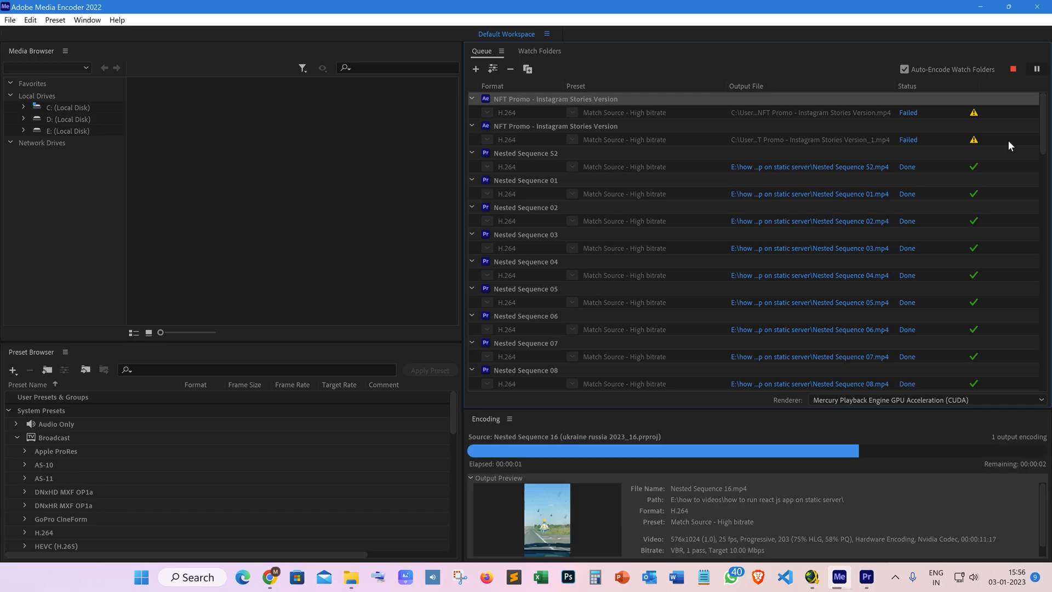
pyautogui.scroll(-3)
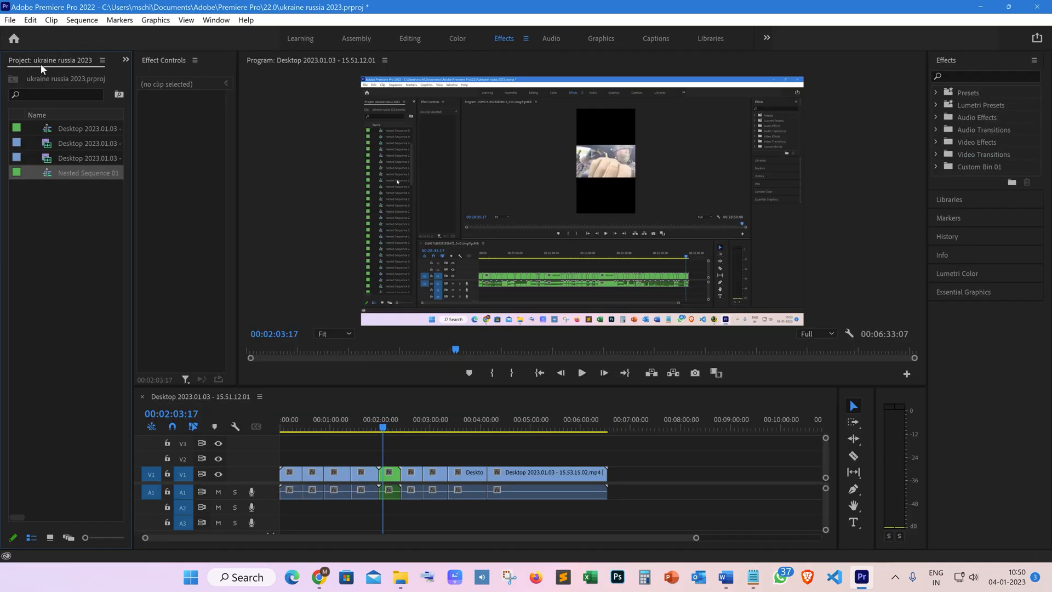
pyautogui.moveTo(105, 423)
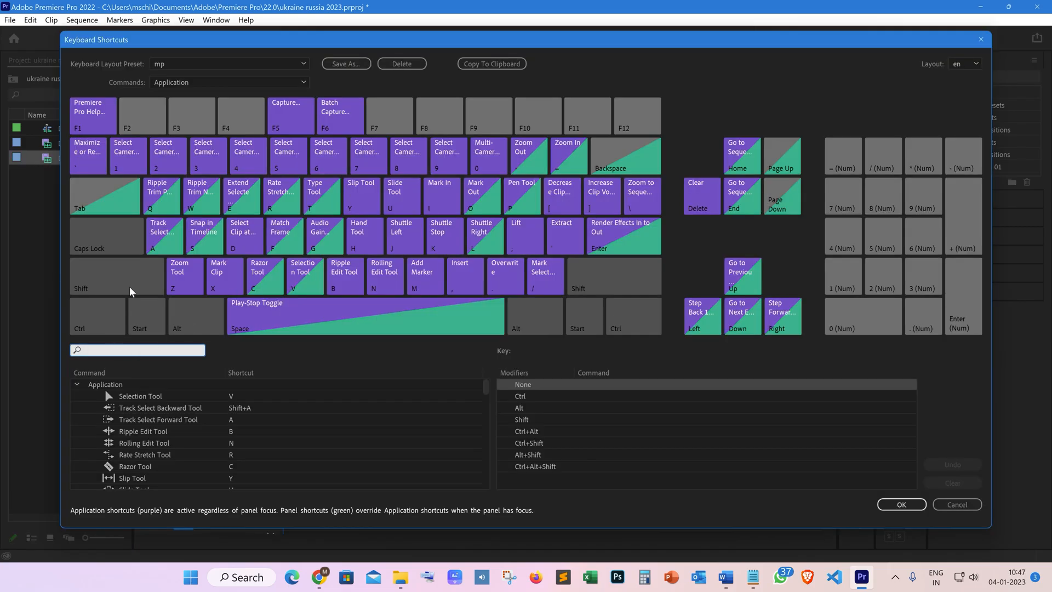
pyautogui.moveTo(308, 308)
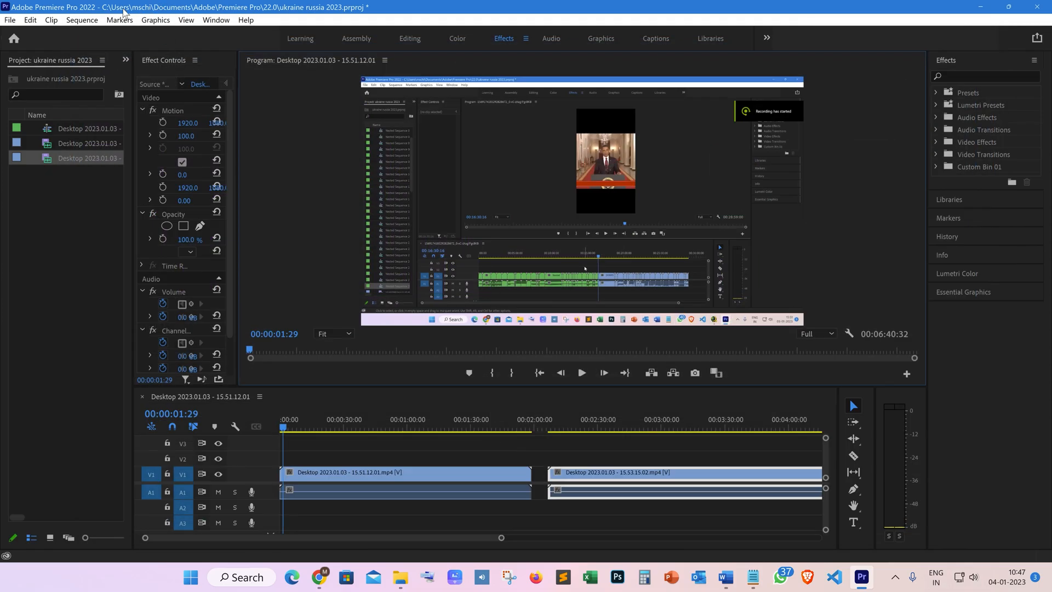
# - Open the Edit menu to reach the Keyboard Shortcuts command
pyautogui.click(29, 20)
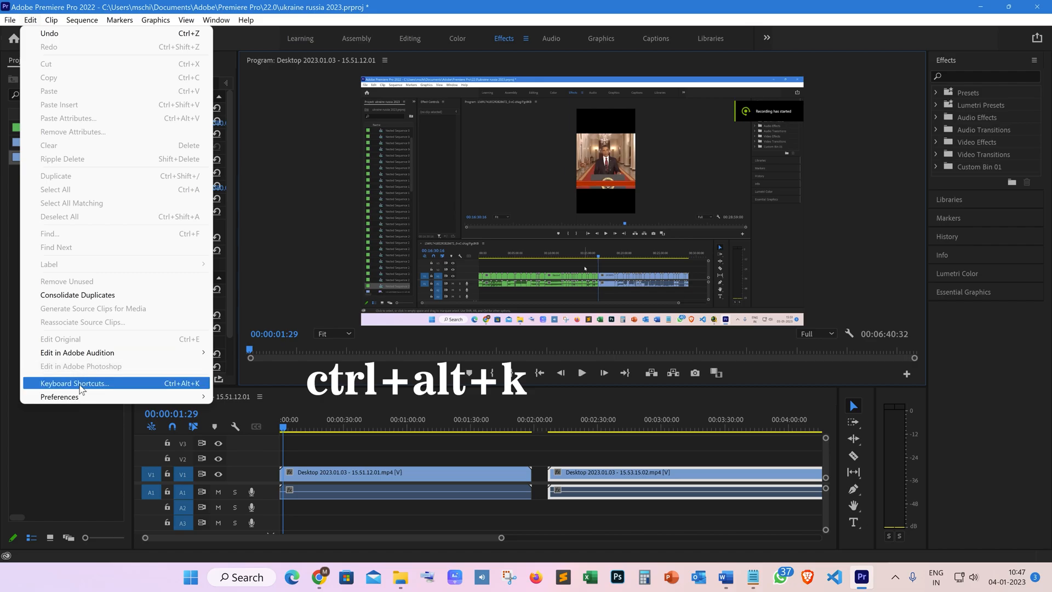
# - Search shortcuts for 'ne' and add Ctrl+Num 3 as a second Nest shortcut
pyautogui.click(75, 383)
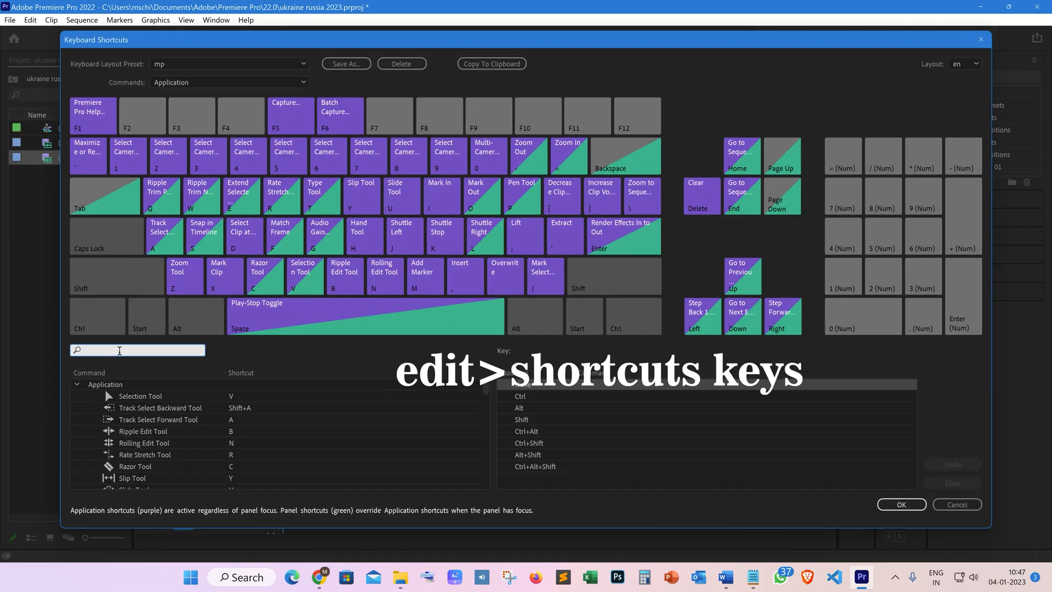
pyautogui.write('nest')
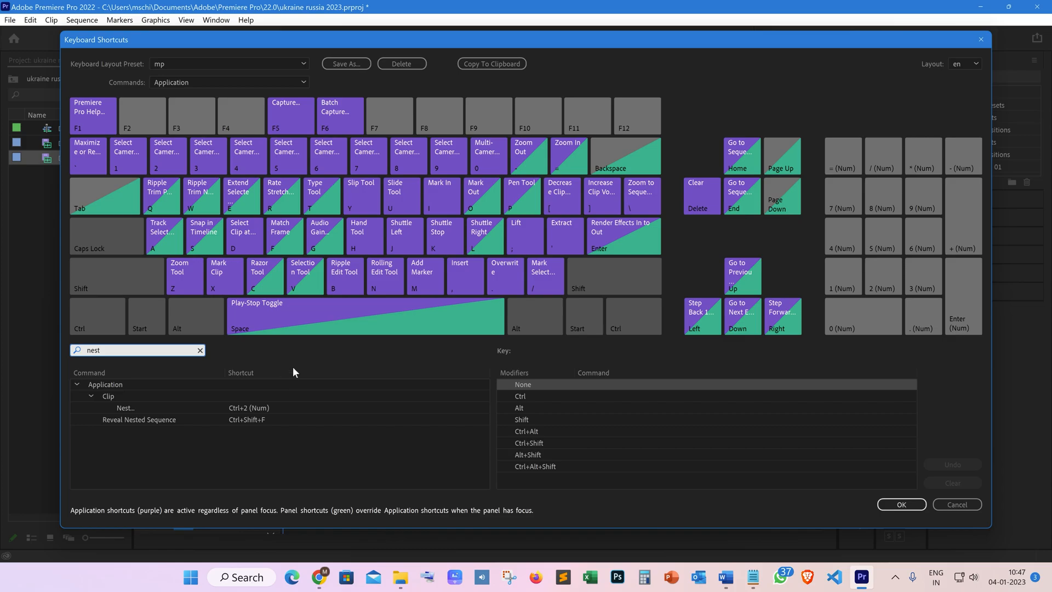
pyautogui.moveTo(262, 412)
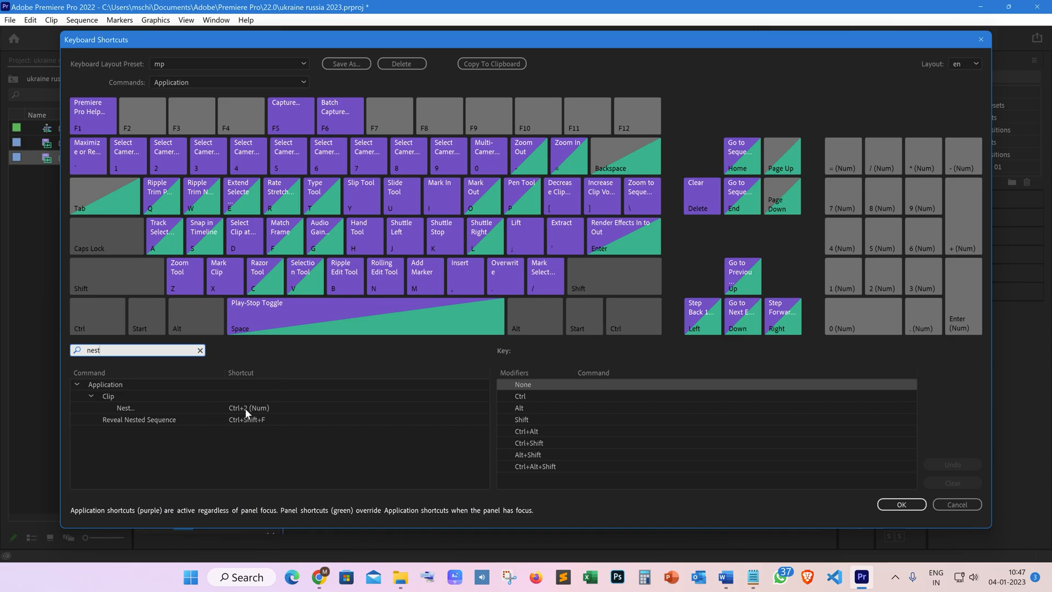
pyautogui.click(248, 407)
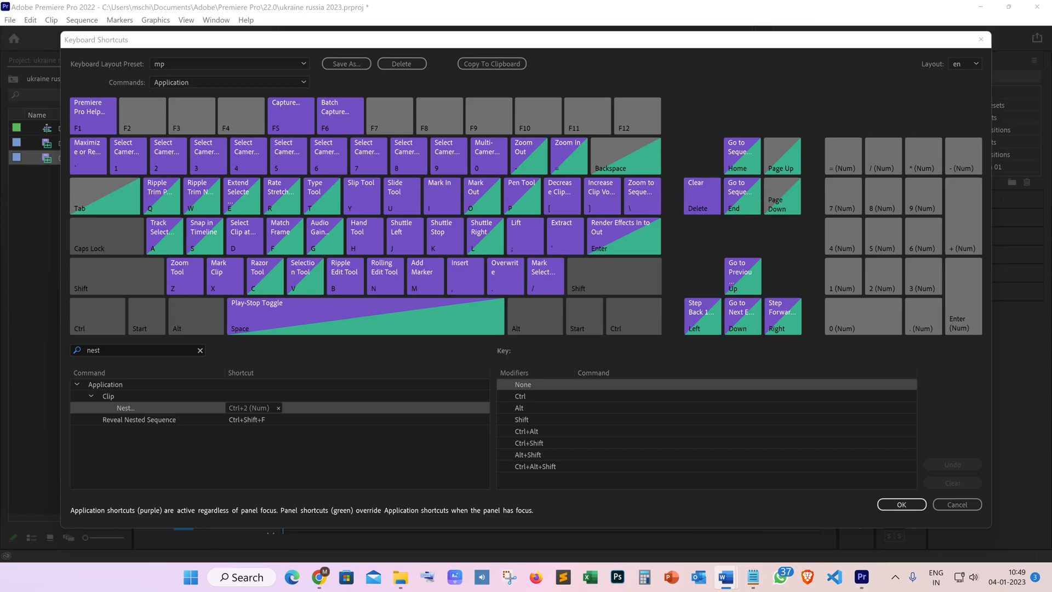
pyautogui.click(248, 408)
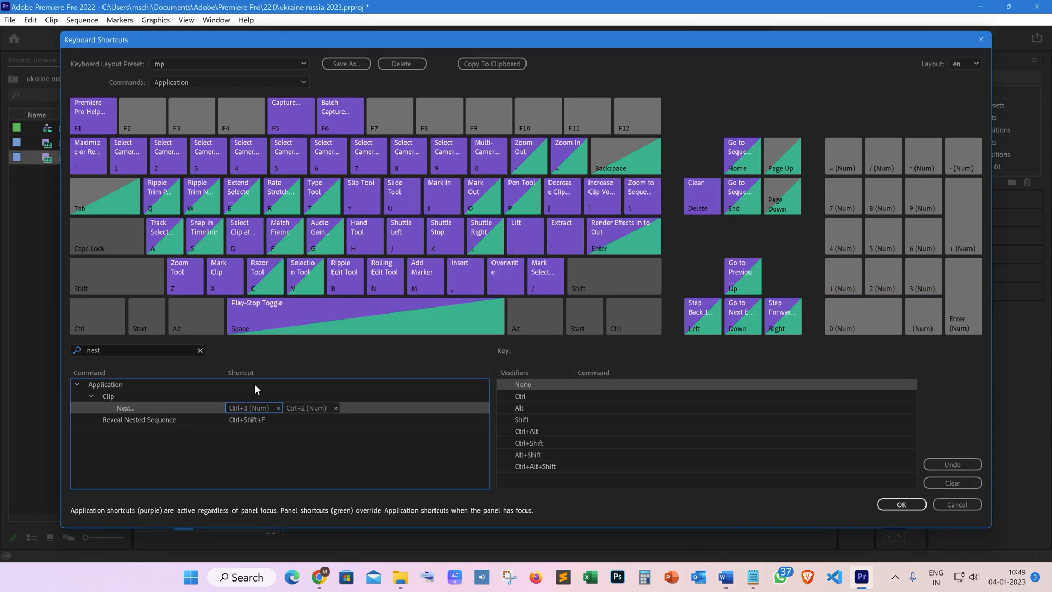
pyautogui.moveTo(12, 498)
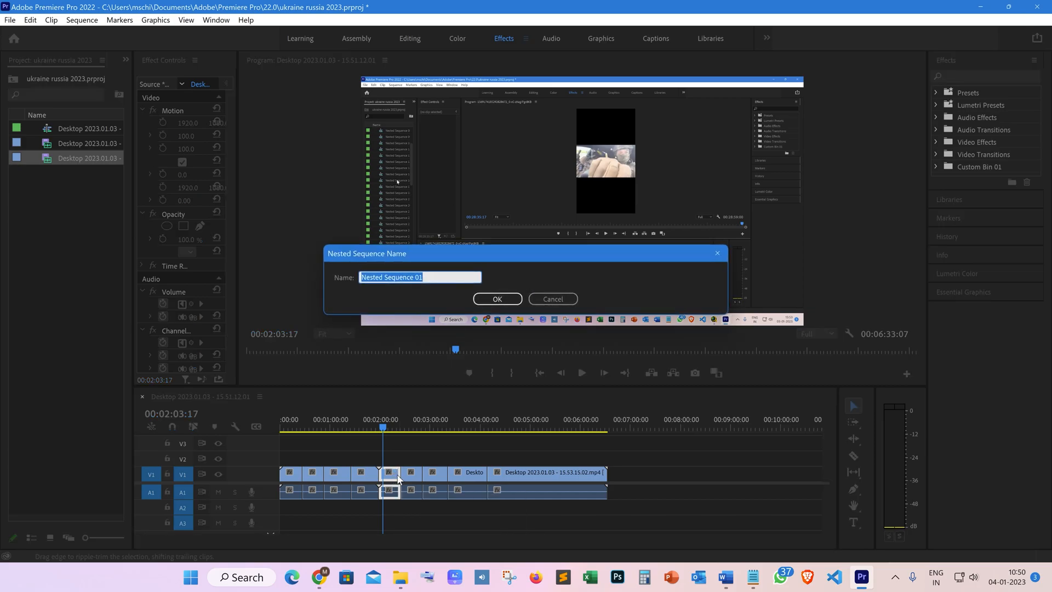
pyautogui.moveTo(583, 277)
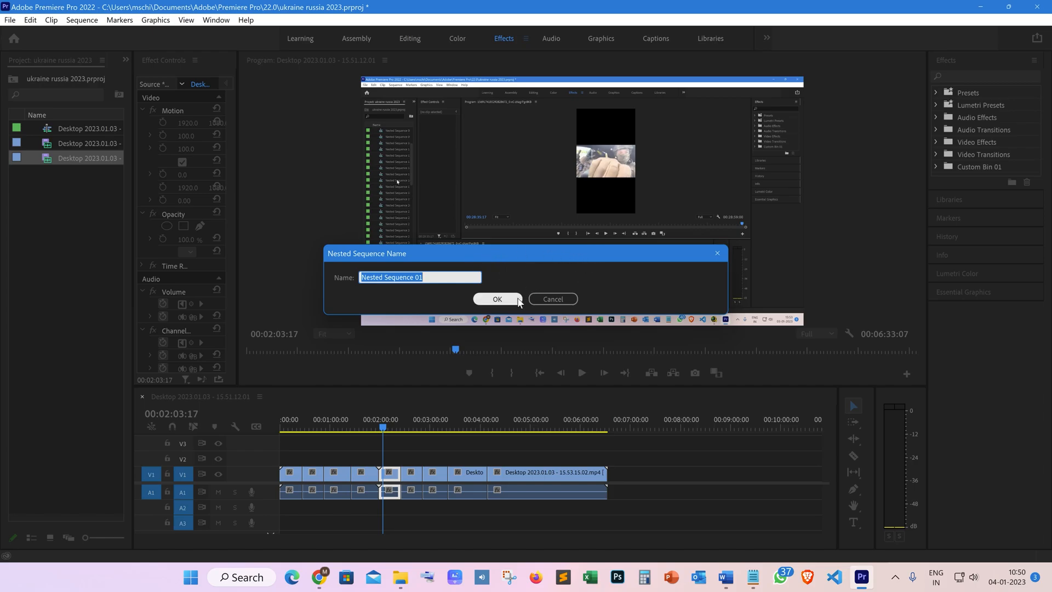
# - Accept the default name 'Nested Sequence 01' in the Nested Sequence Name dialog
pyautogui.click(496, 299)
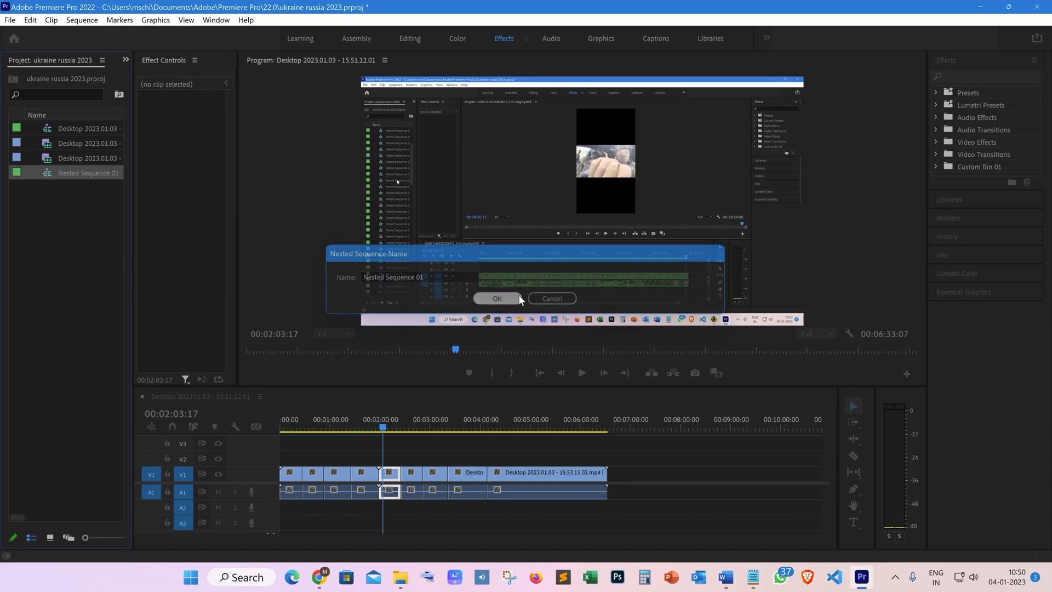
pyautogui.click(497, 299)
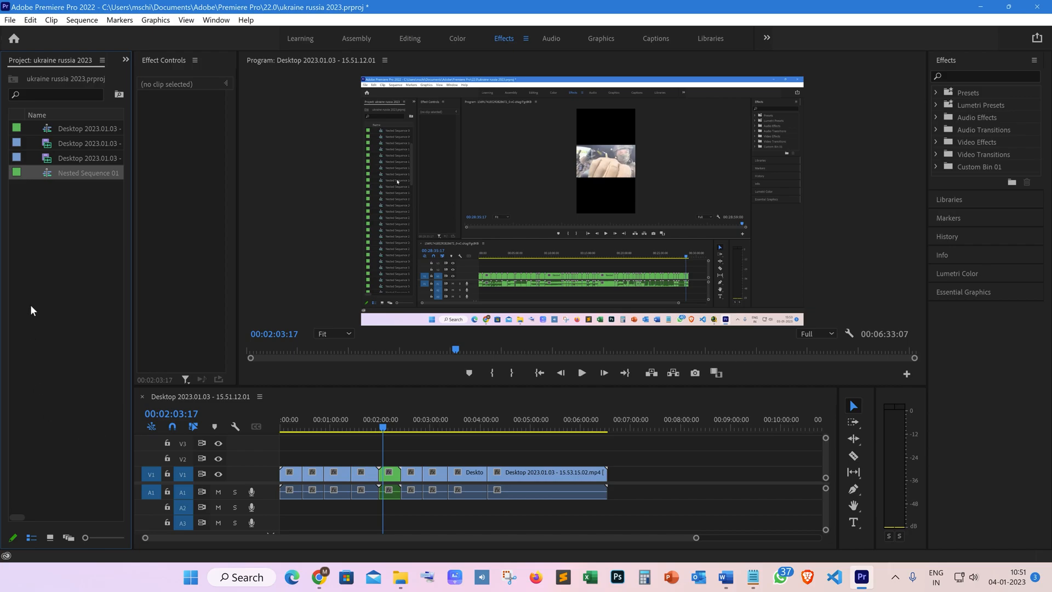
pyautogui.moveTo(78, 394)
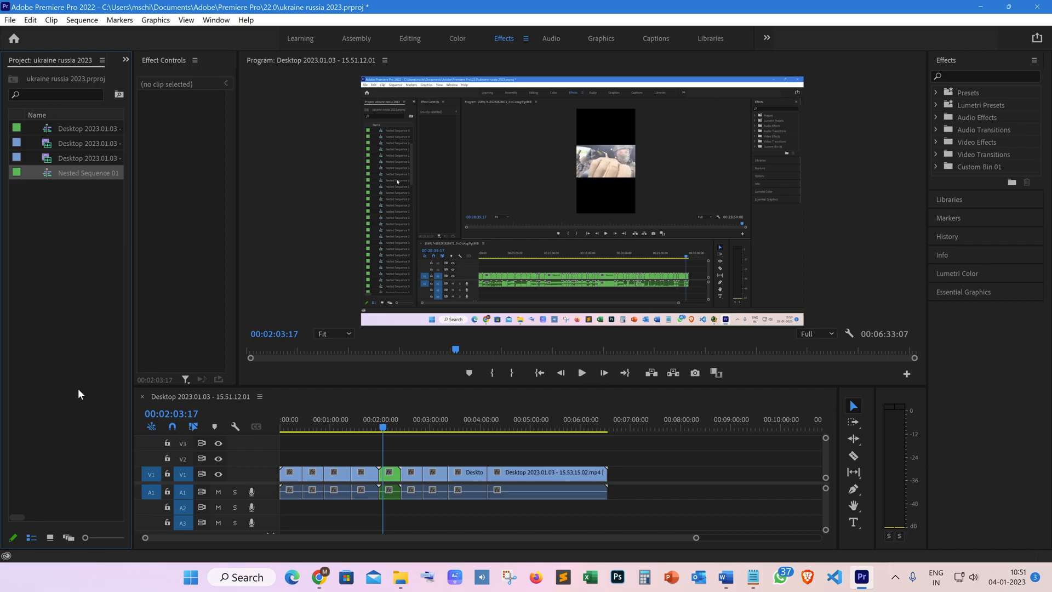
# - Select the next timeline clip, nest it with the shortcut, and accept Nested Sequence 02
pyautogui.press('ctrl+shift+,')
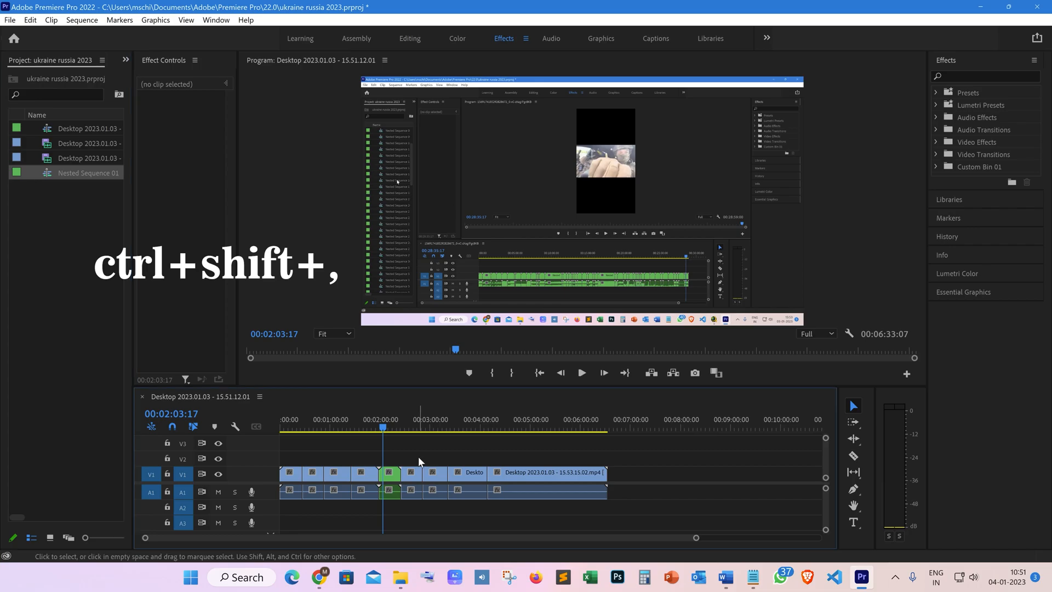
pyautogui.press('ctrl+shift+,')
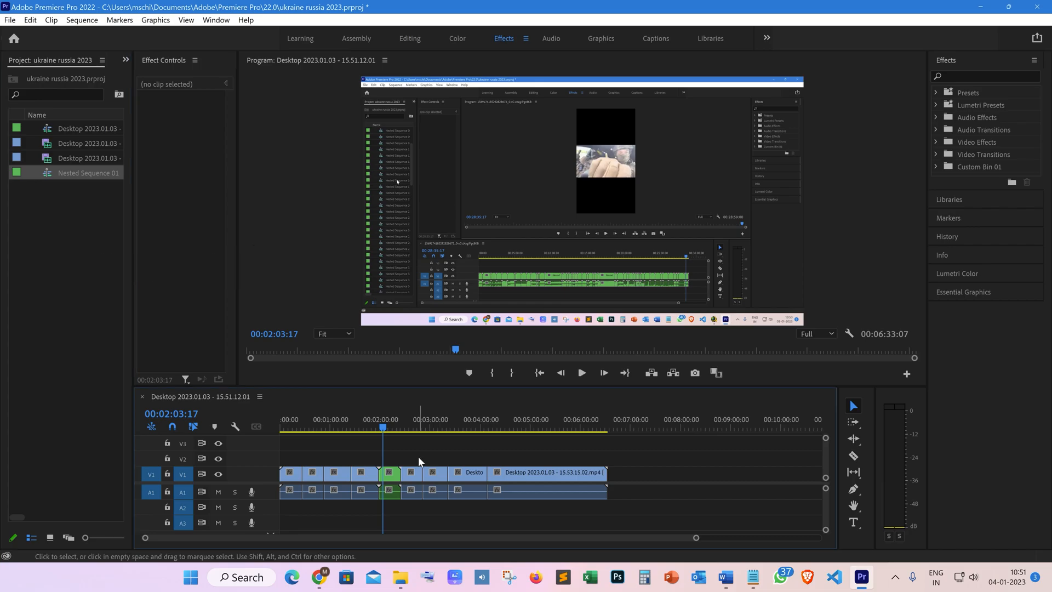
pyautogui.press('ctrl+shift+.')
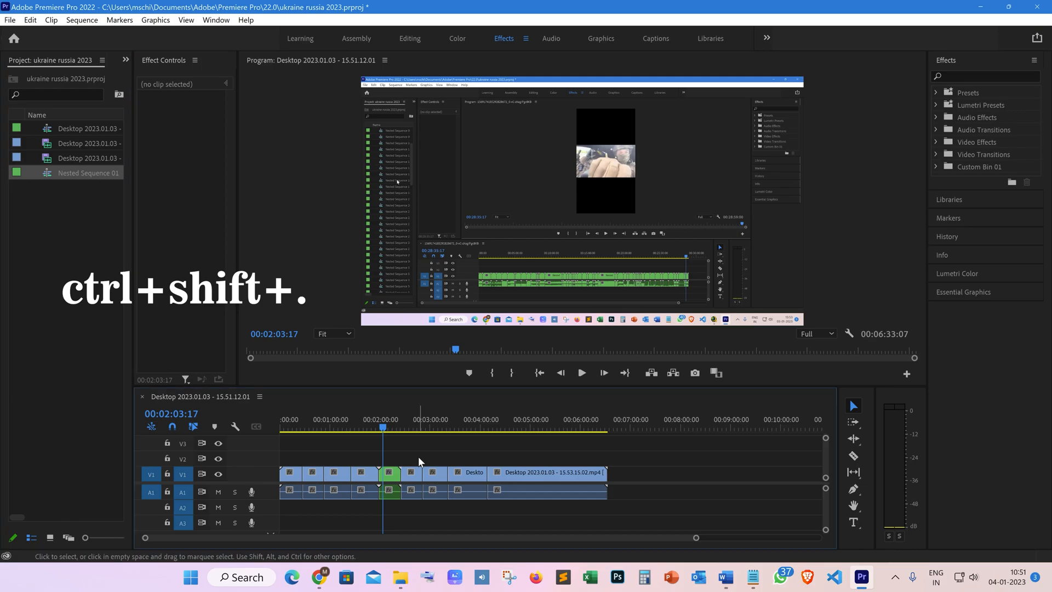
pyautogui.press('ctrl+shift+.')
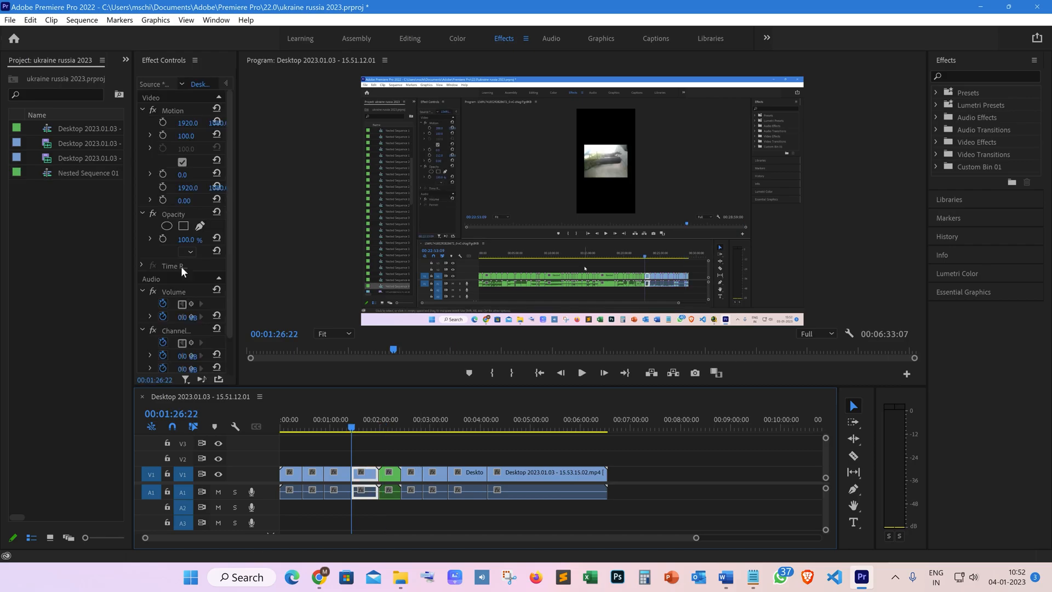
pyautogui.press('ctrl+down')
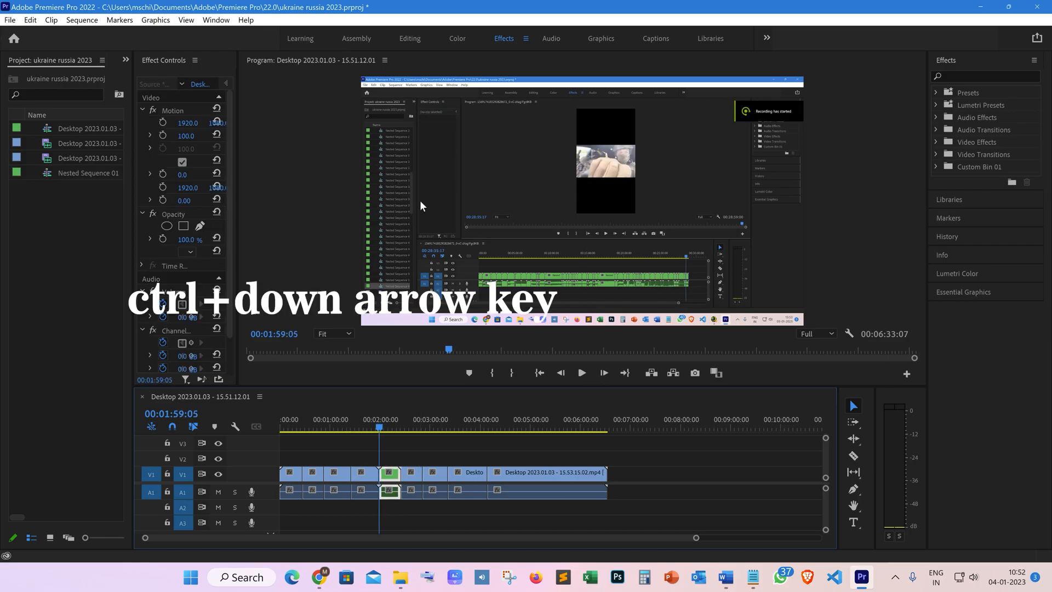
pyautogui.press('ctrl+up')
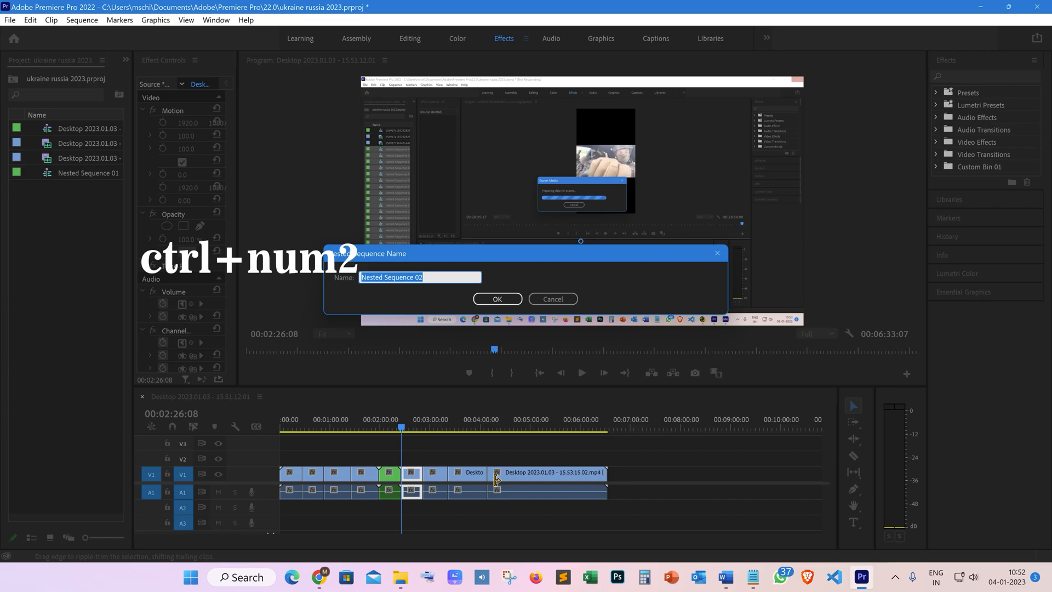
pyautogui.click(496, 298)
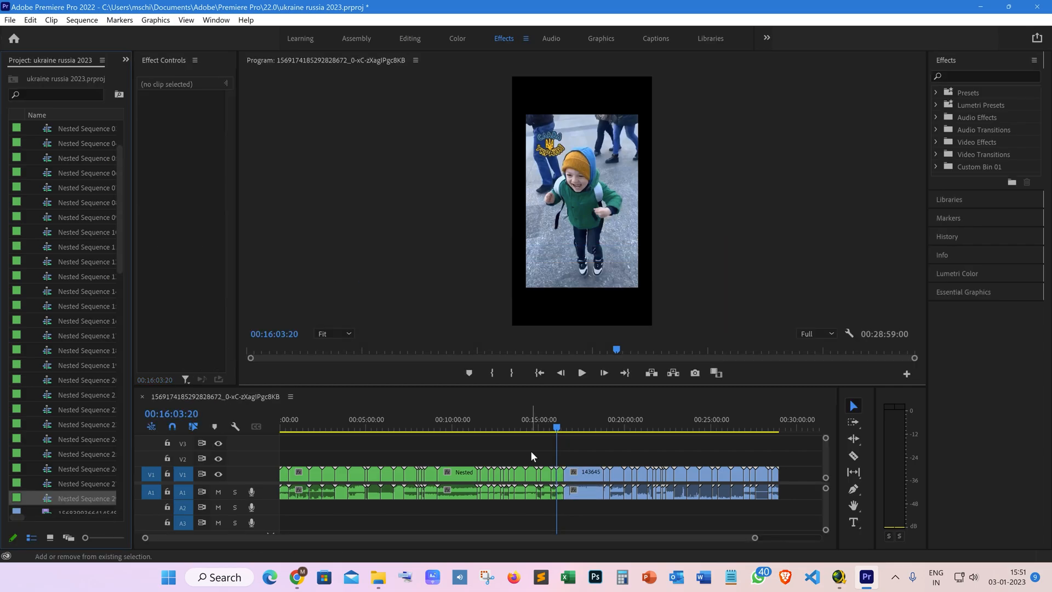
pyautogui.moveTo(532, 456)
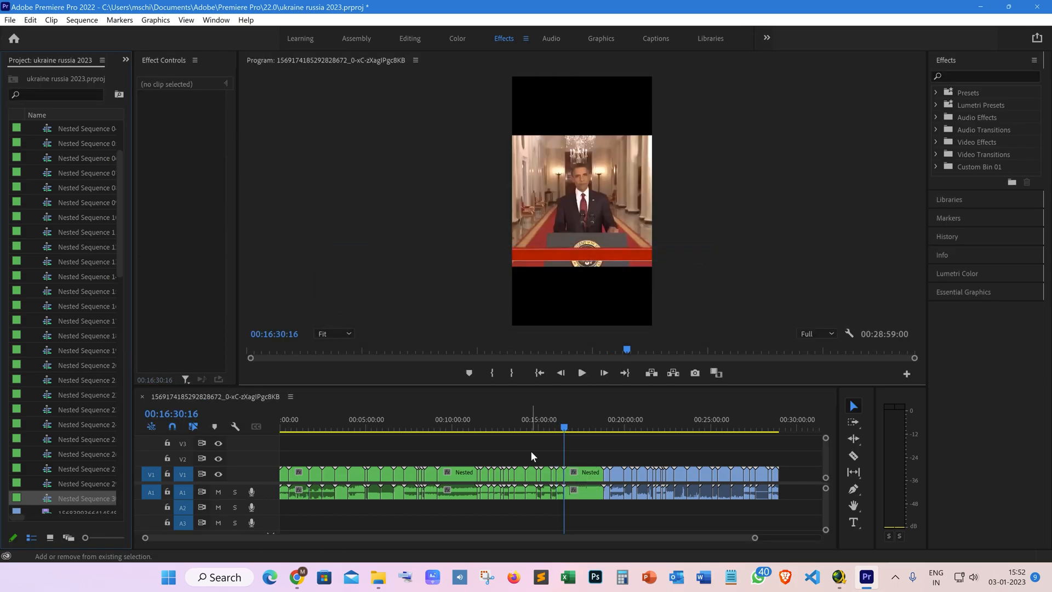
# - Confirm nesting four more successive clips, each into its own numbered nested sequence
pyautogui.click(604, 426)
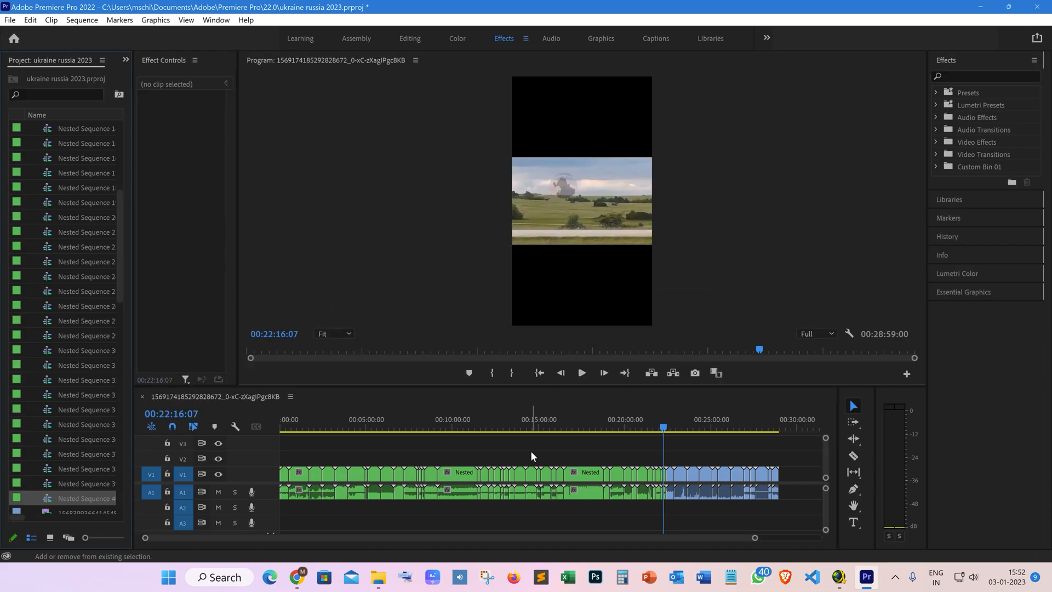
pyautogui.click(679, 480)
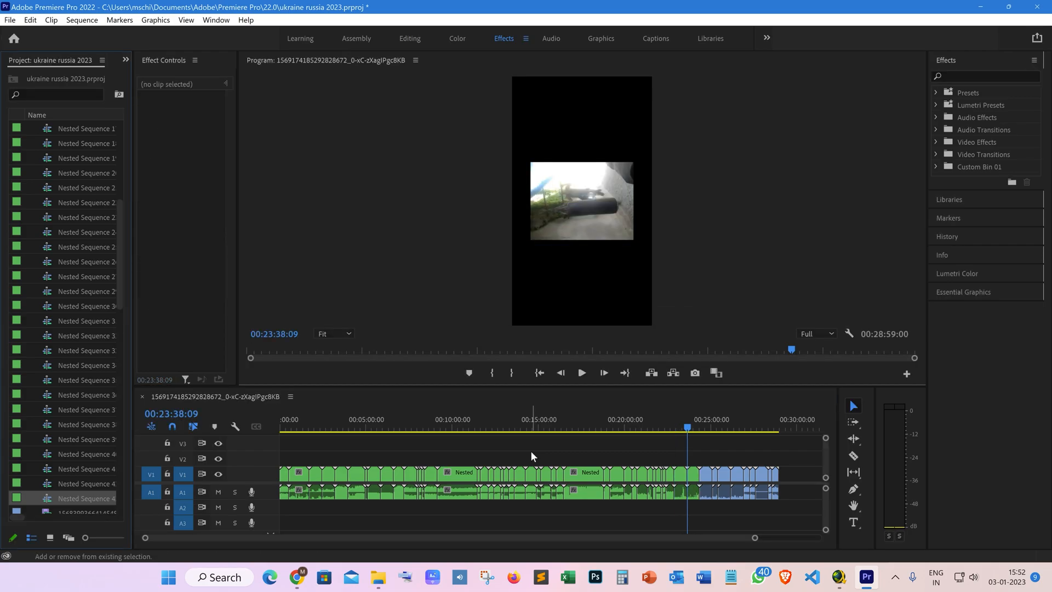
pyautogui.click(710, 427)
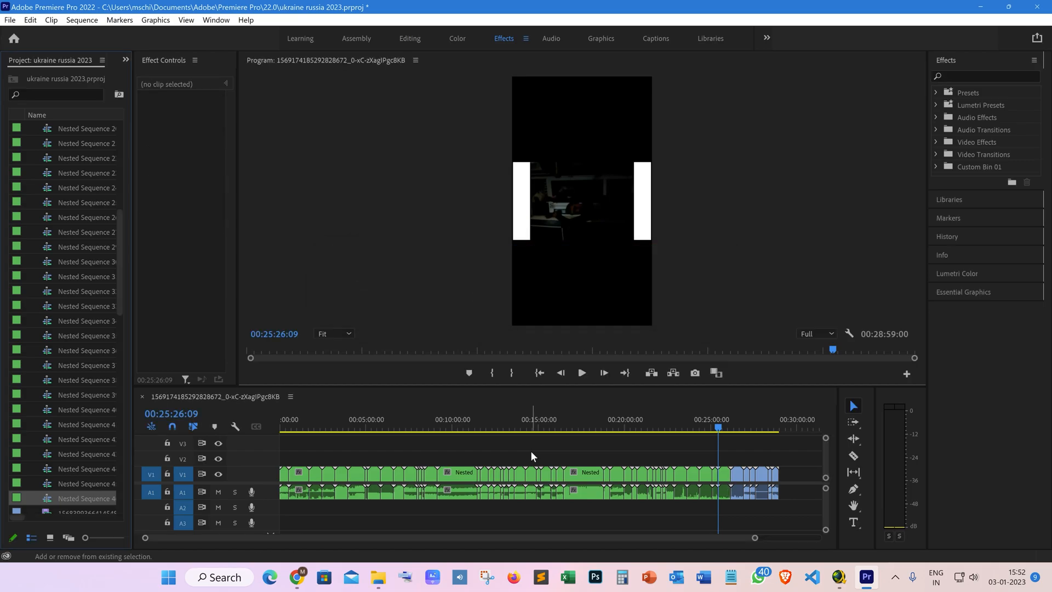
pyautogui.click(728, 473)
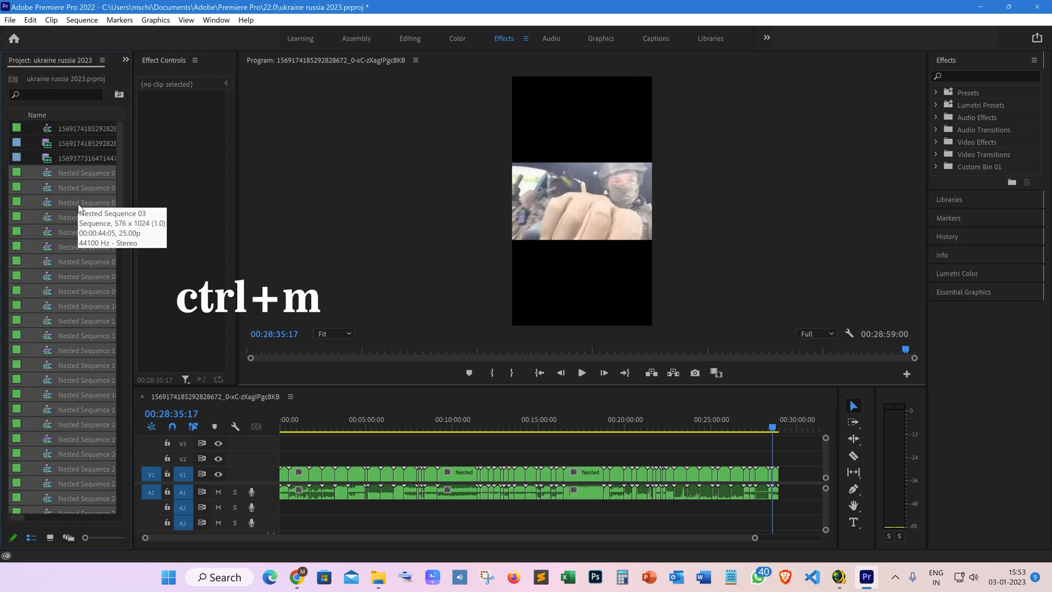
# - Queue the selected nested sequences as H.264 Match Source - High bitrate exports
pyautogui.press('ctrl+m')
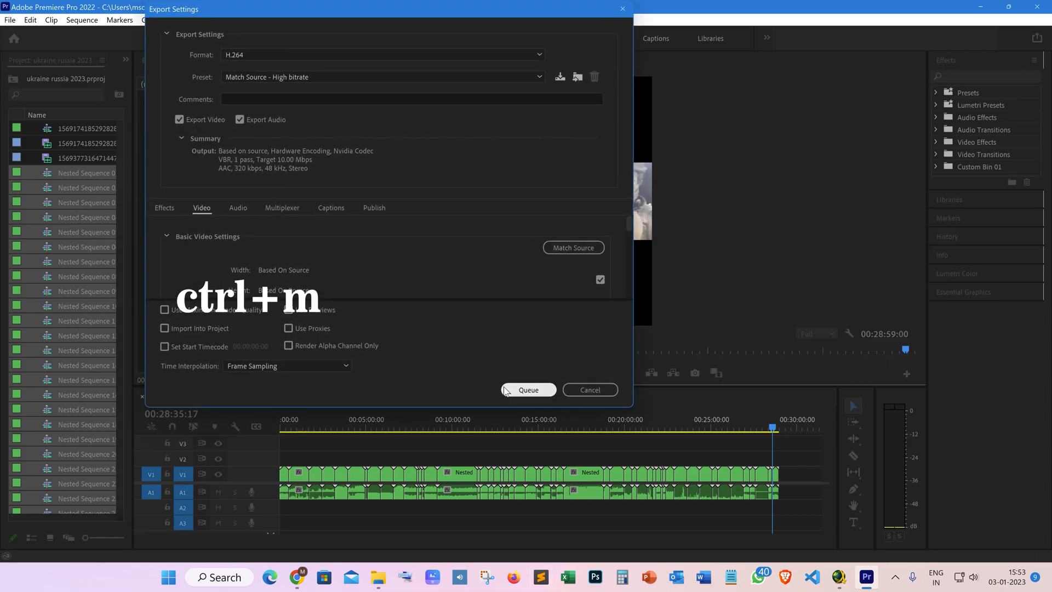
pyautogui.click(528, 390)
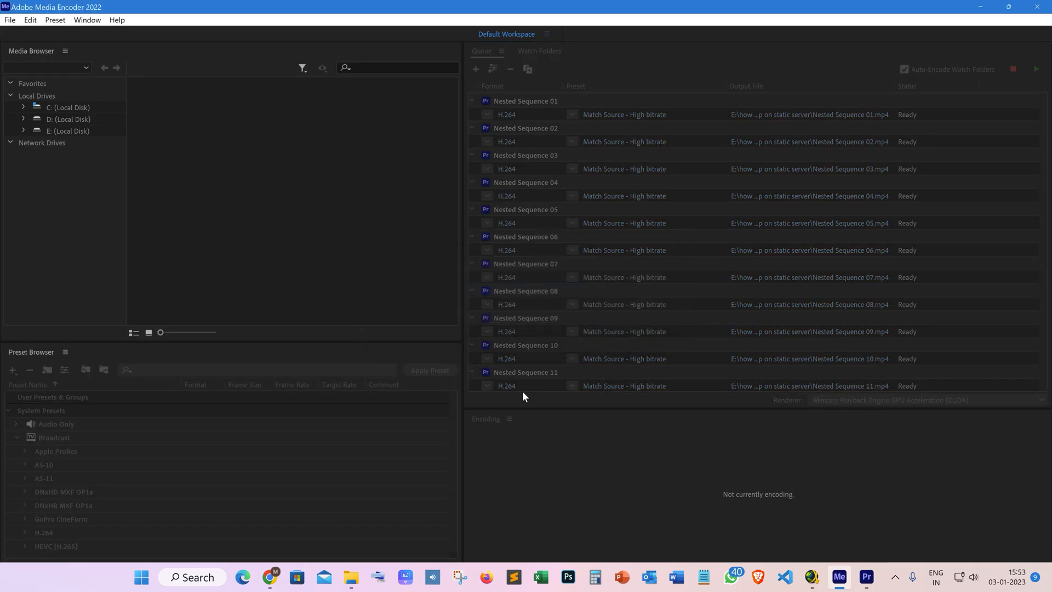
# - Scroll the queue to verify Nested Sequences through 52 are all marked Ready
pyautogui.scroll(-3)
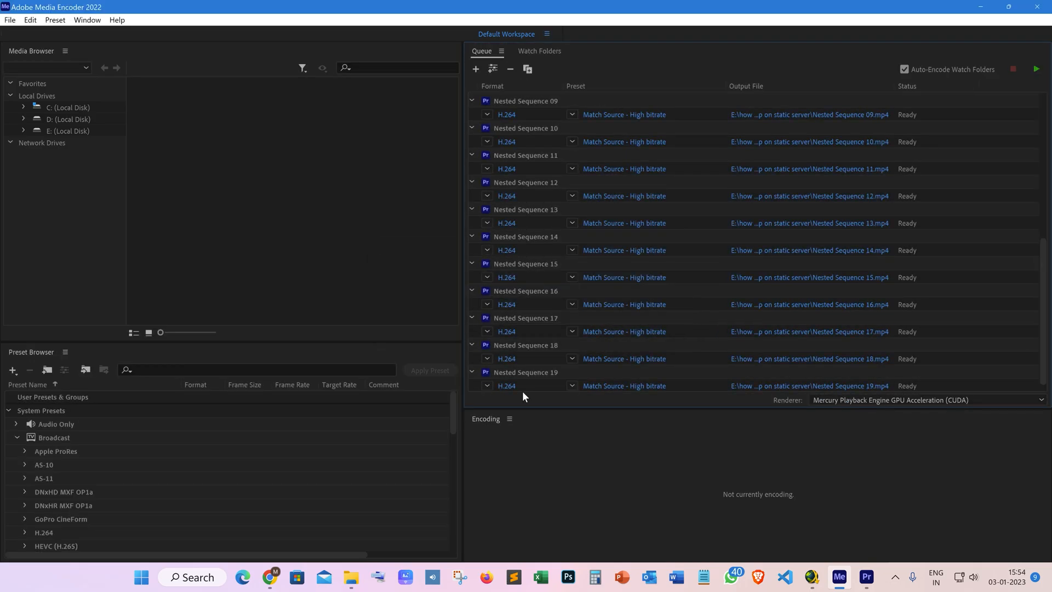
pyautogui.scroll(-3)
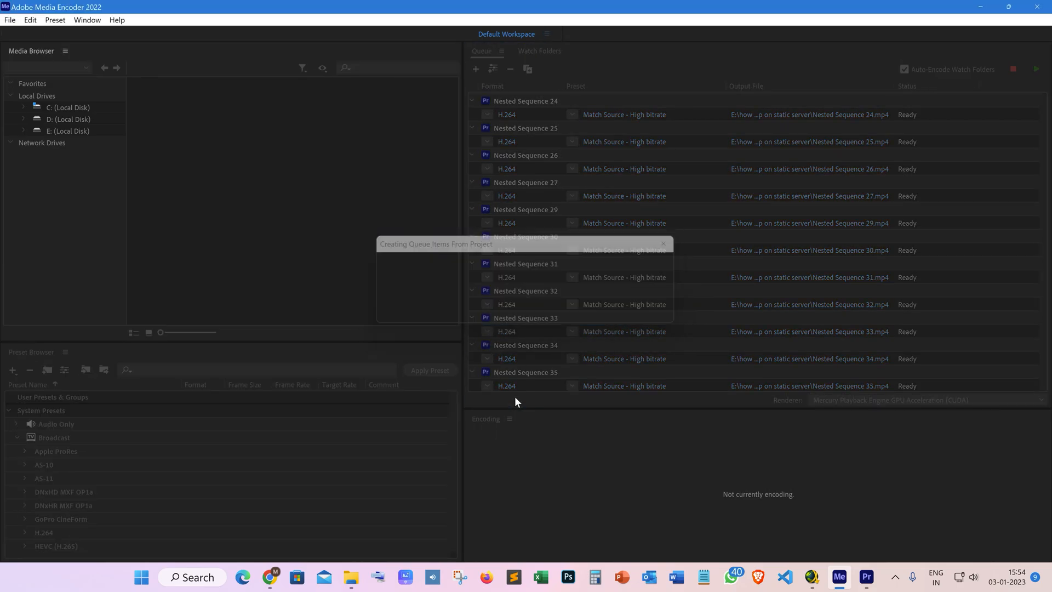
pyautogui.scroll(-3)
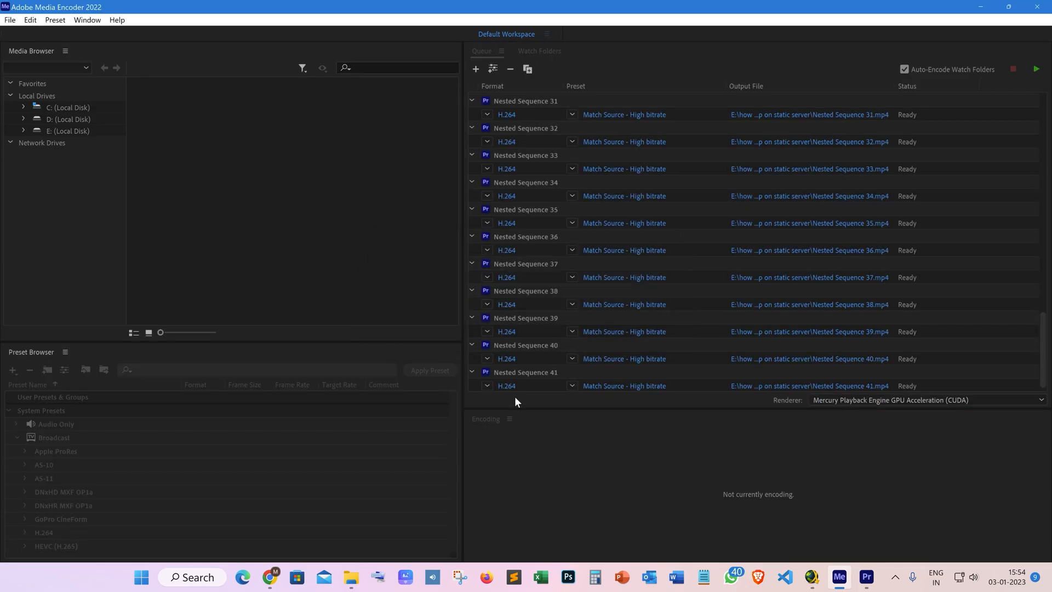
pyautogui.scroll(-3)
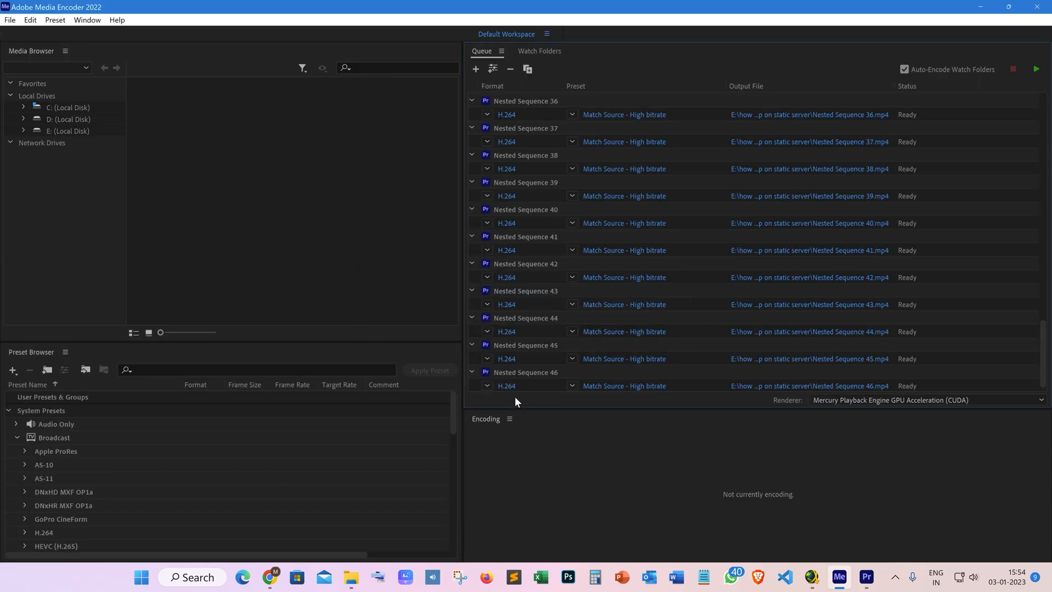
pyautogui.scroll(-3)
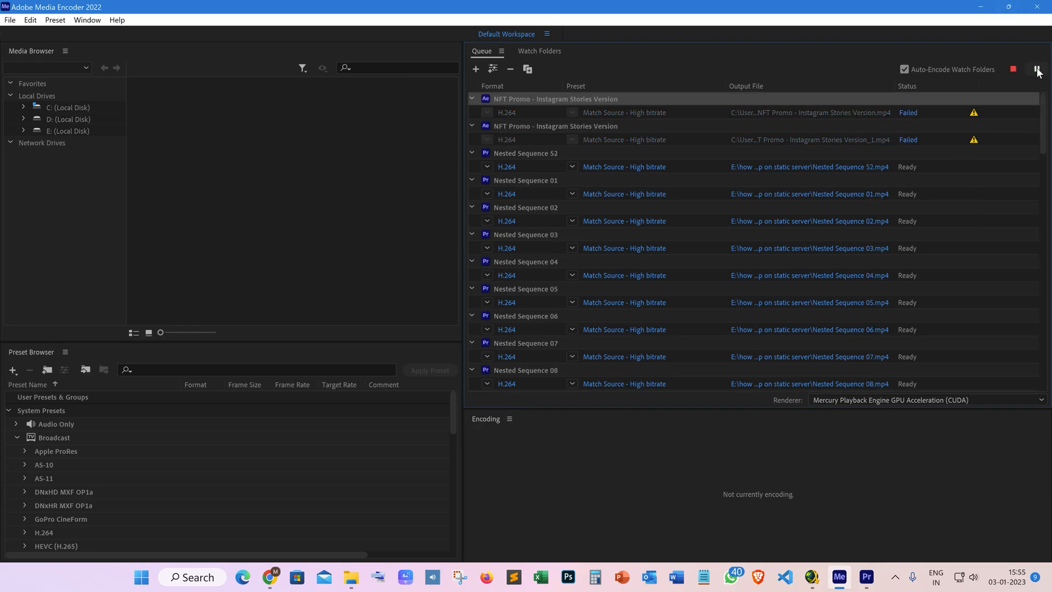
# - Start the queue so Nested Sequences 52 and 01–07 encode, with 09 rendering
pyautogui.click(1037, 68)
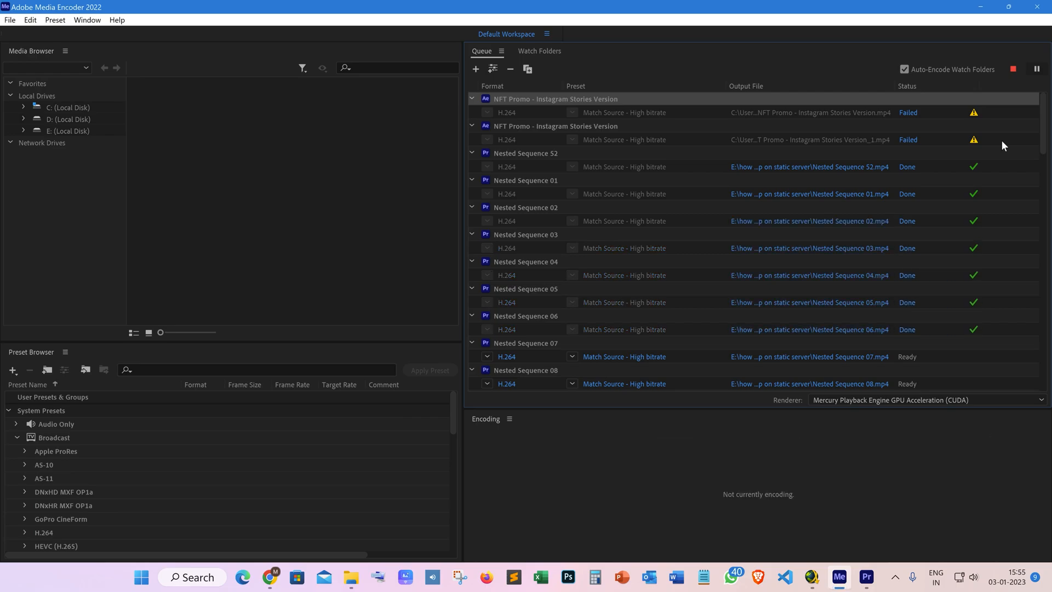
pyautogui.click(1036, 69)
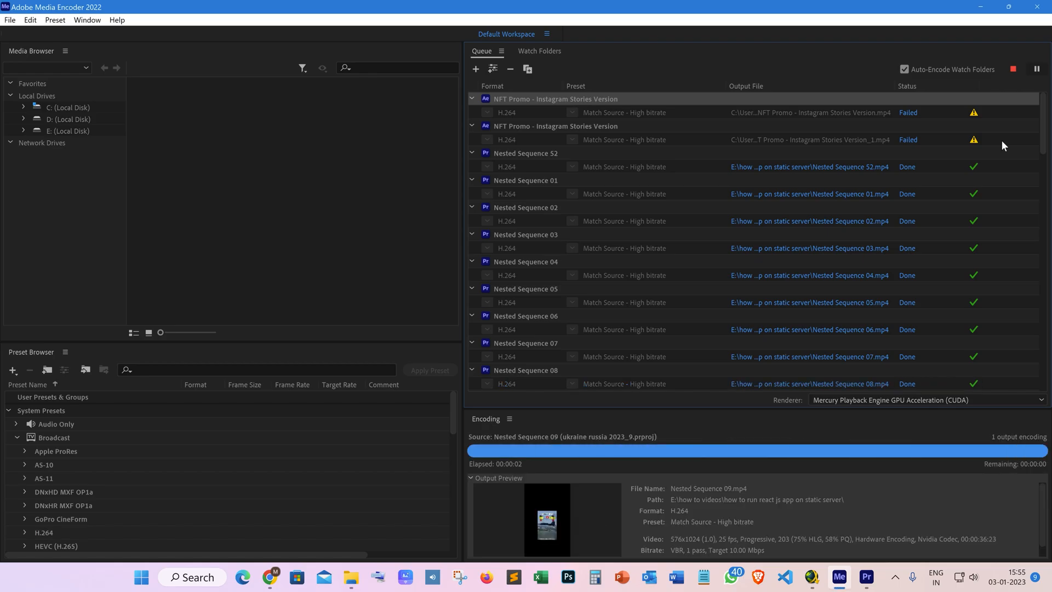